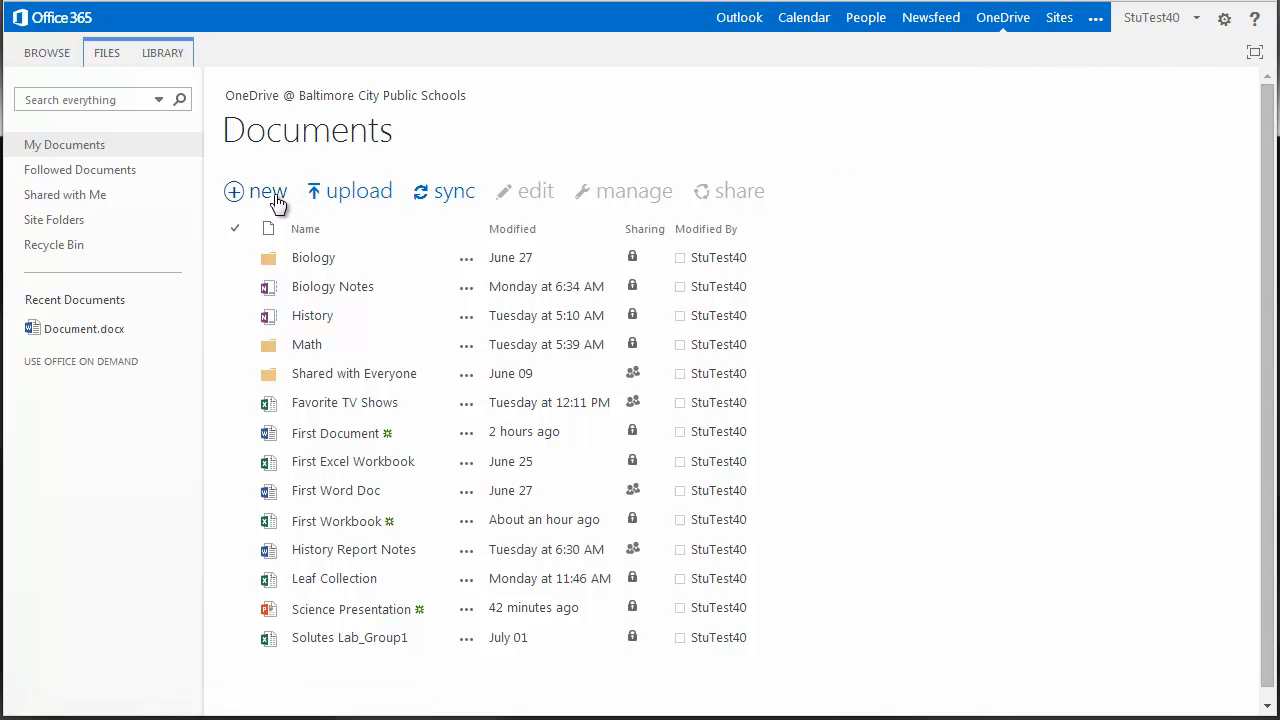
Create a new blank PowerPoint presentation from the OneDrive Documents library
left_click(267, 191)
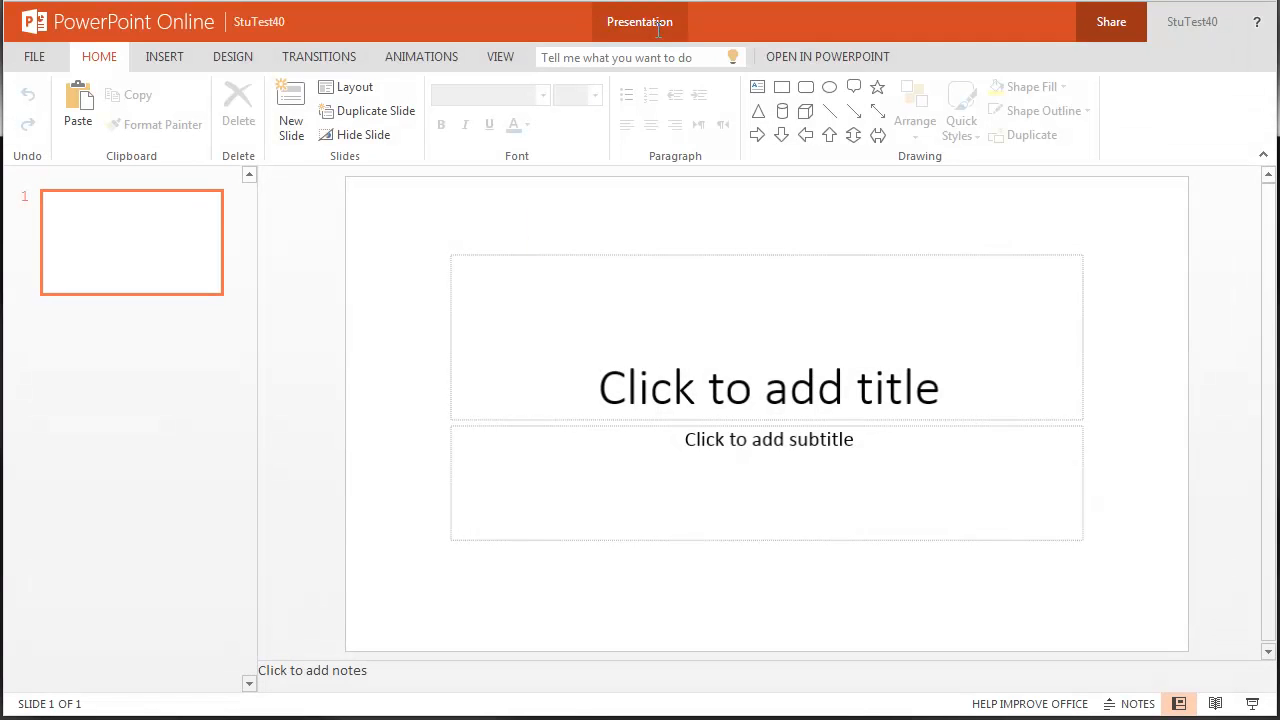
Rename the untitled presentation to 'First PowerPoint'
left_click(639, 21)
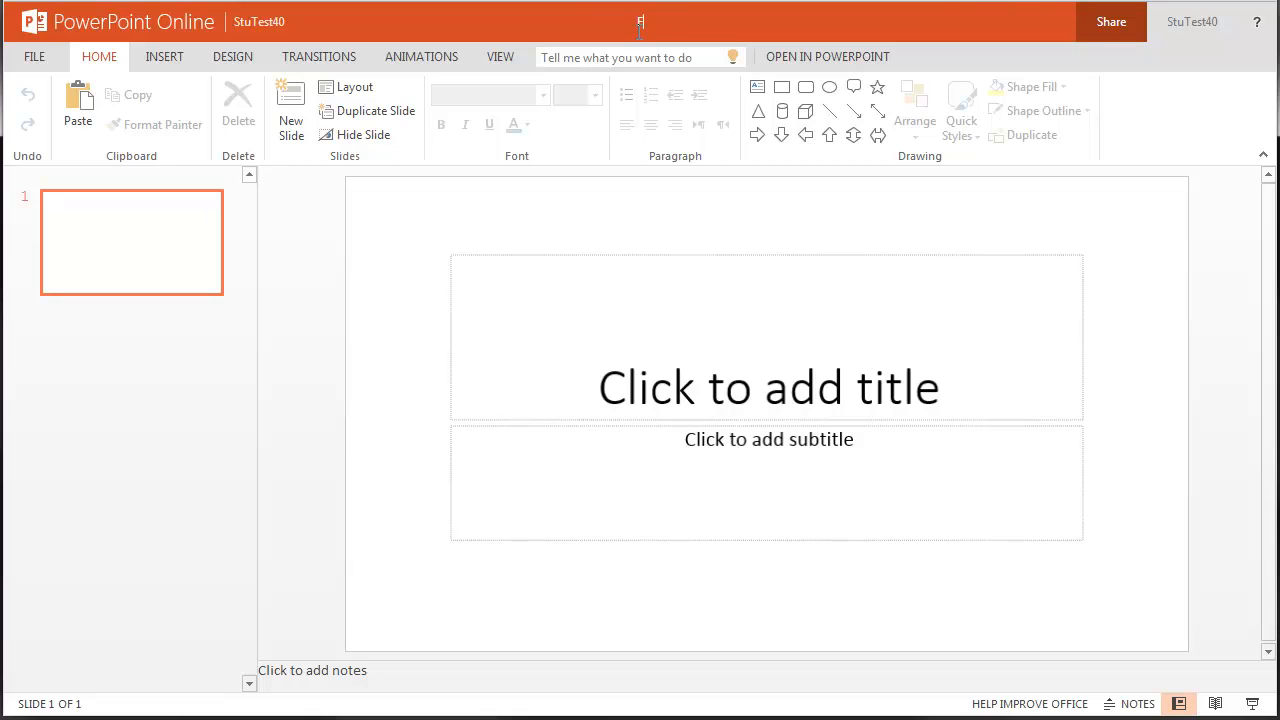
type("First PowerPoint")
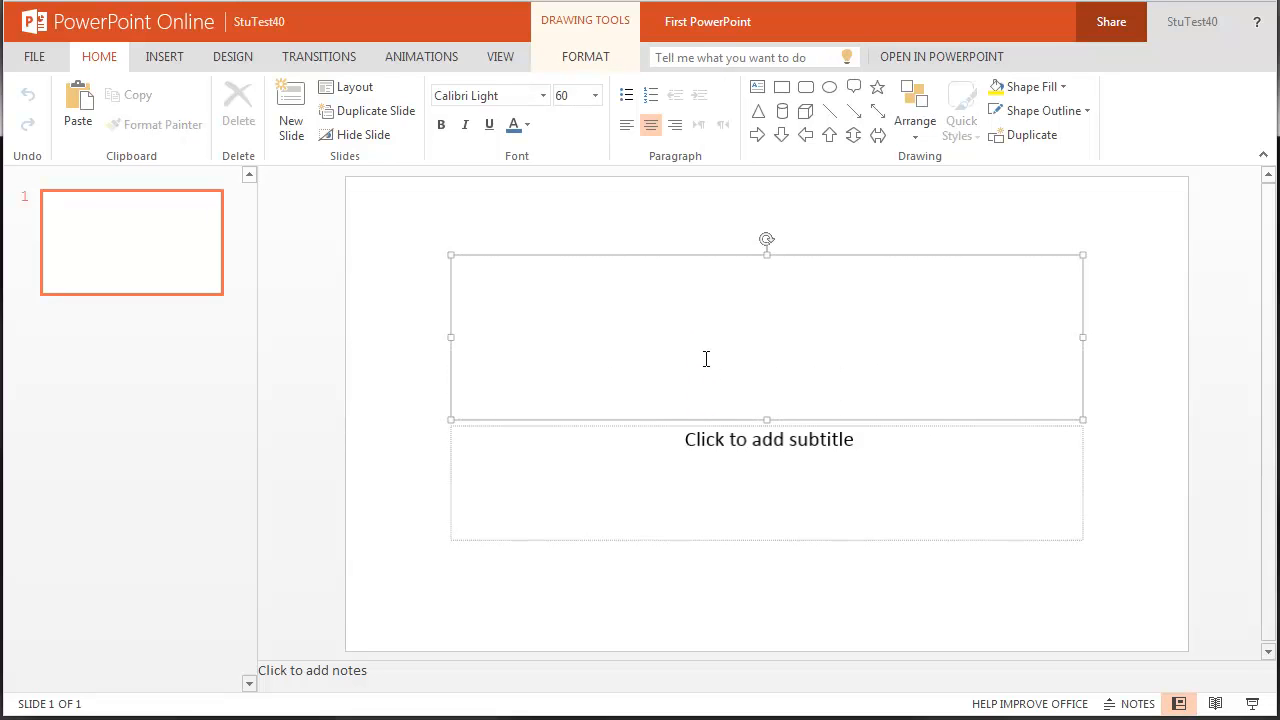
Title the slide 'My First Online PowerPoint' with subtitle 'by: Student40'
type("My First Online PowerPoint")
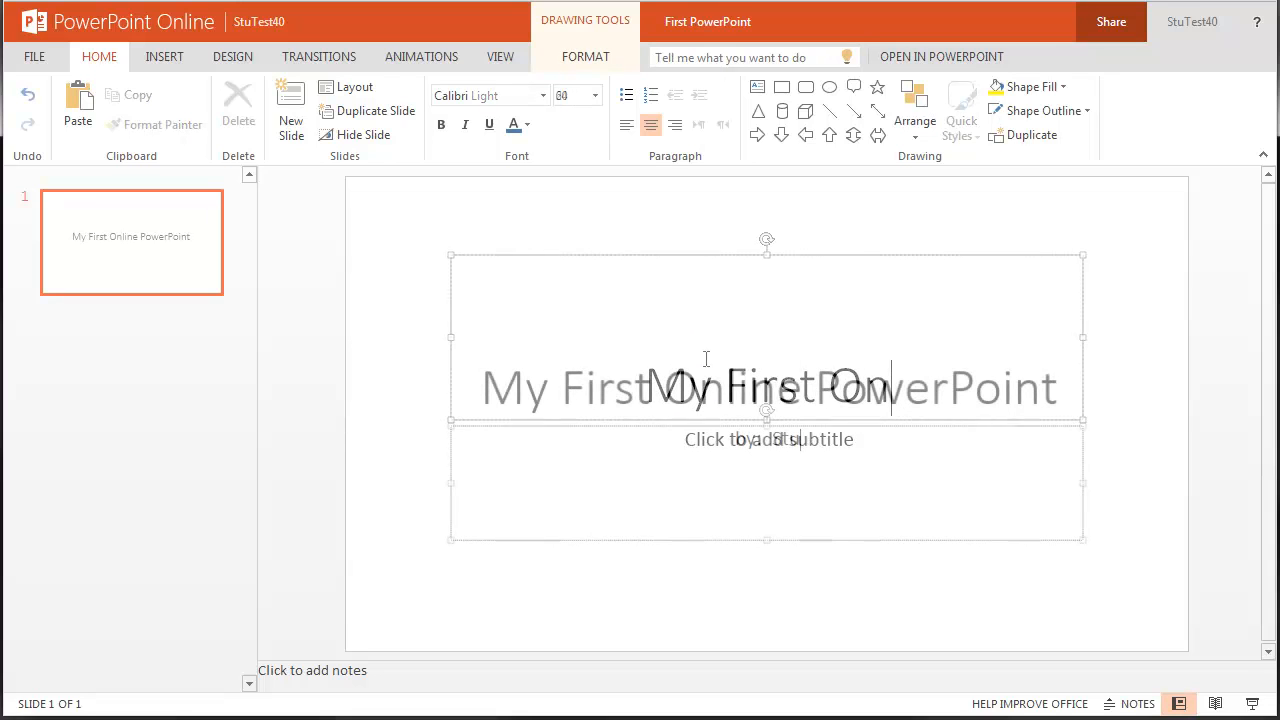
type("by: Student40")
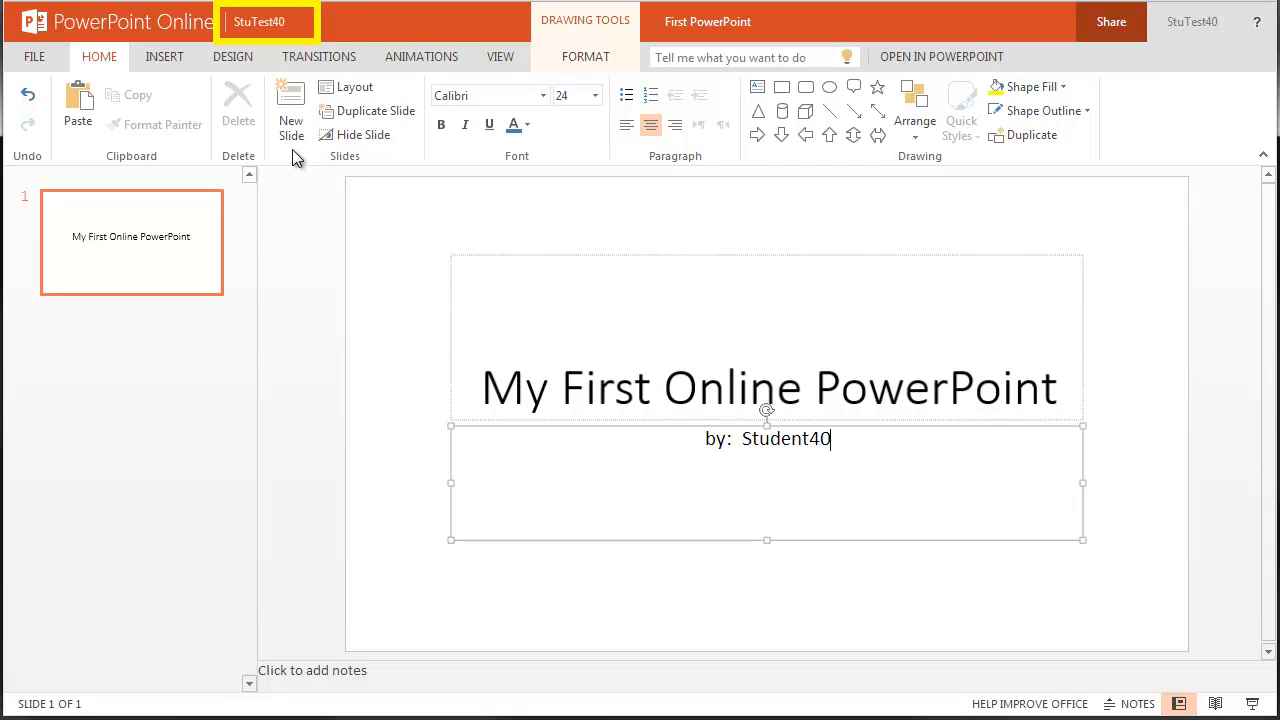
mouse_move(238, 15)
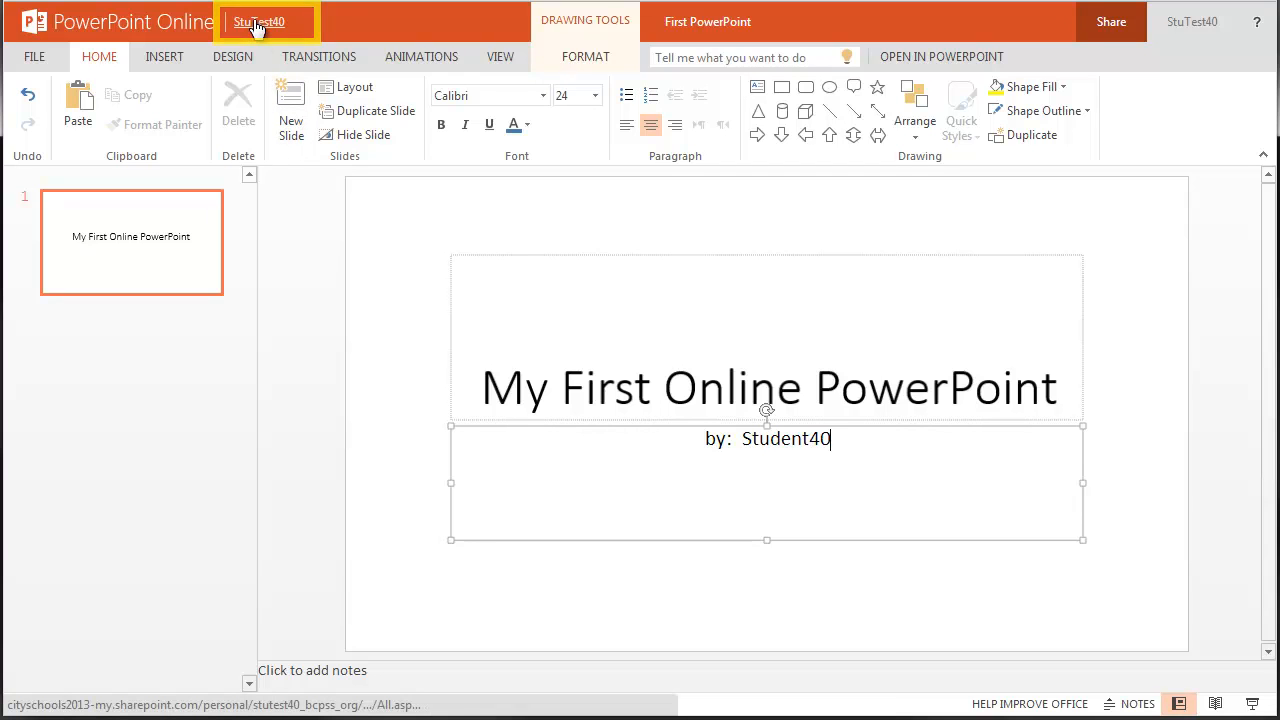
Return to OneDrive Documents via StuTest40 and open 'First PowerPoint'
left_click(258, 21)
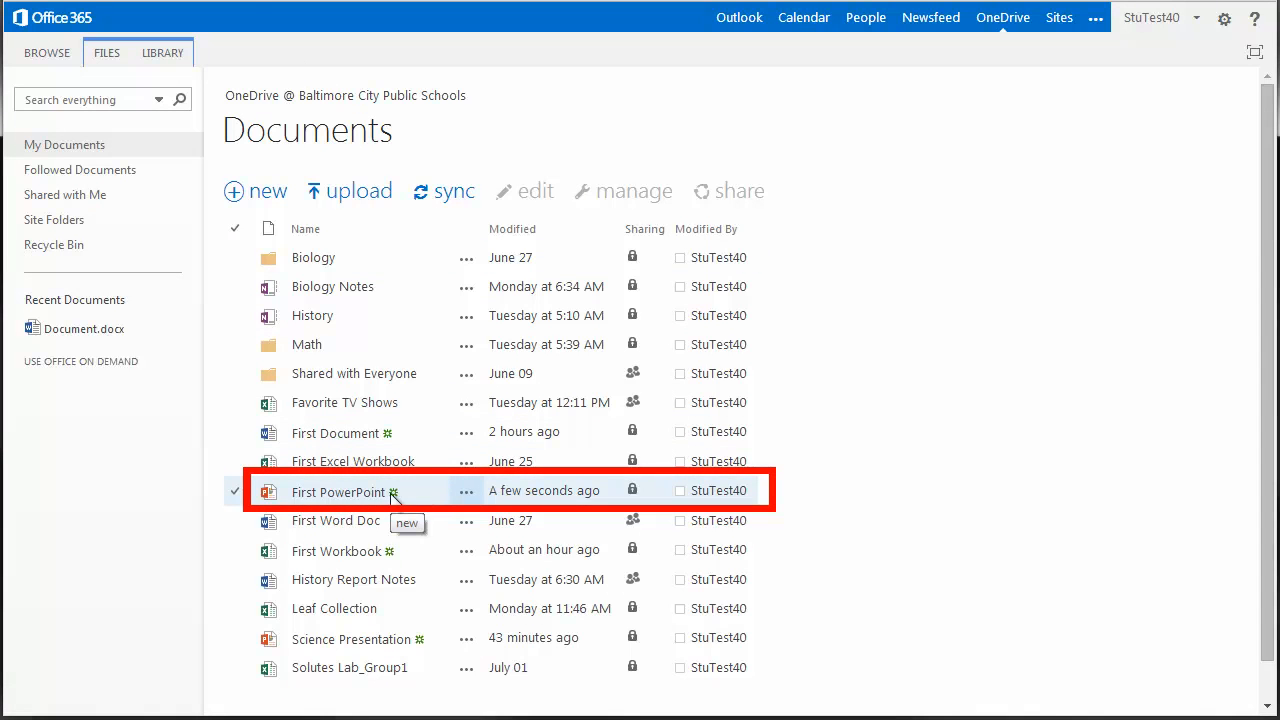
mouse_move(337, 492)
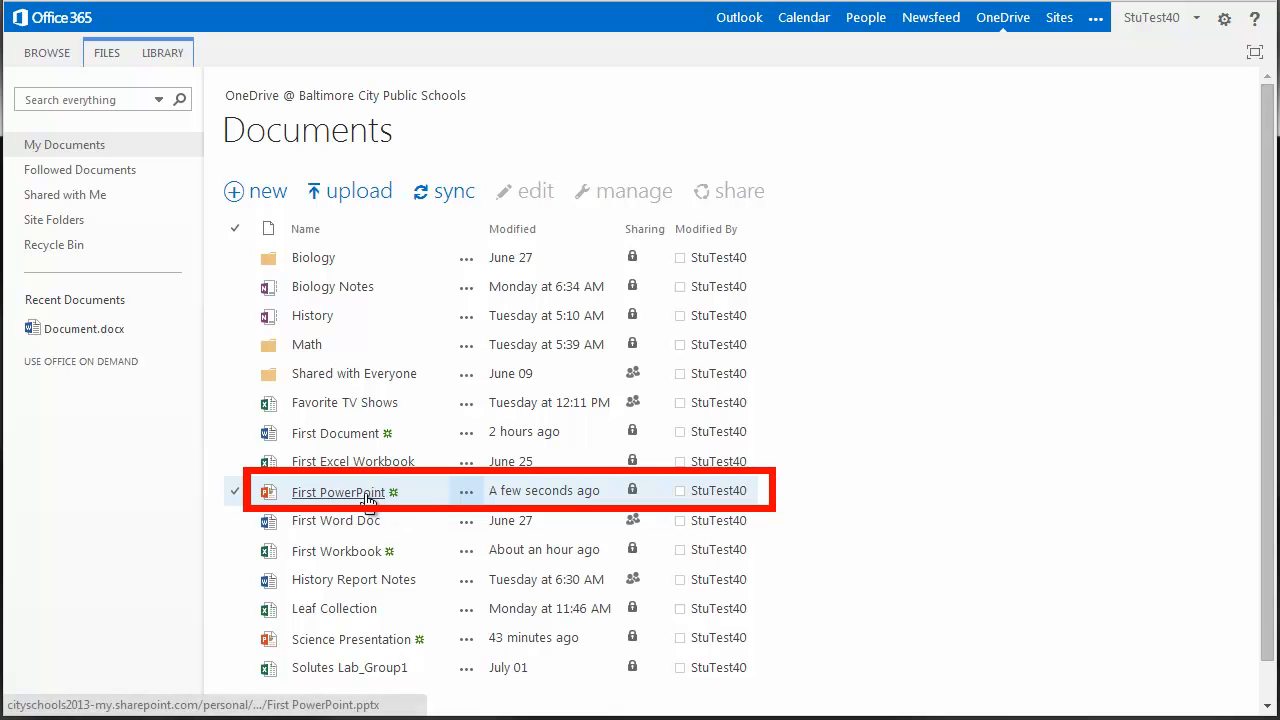
left_click(337, 492)
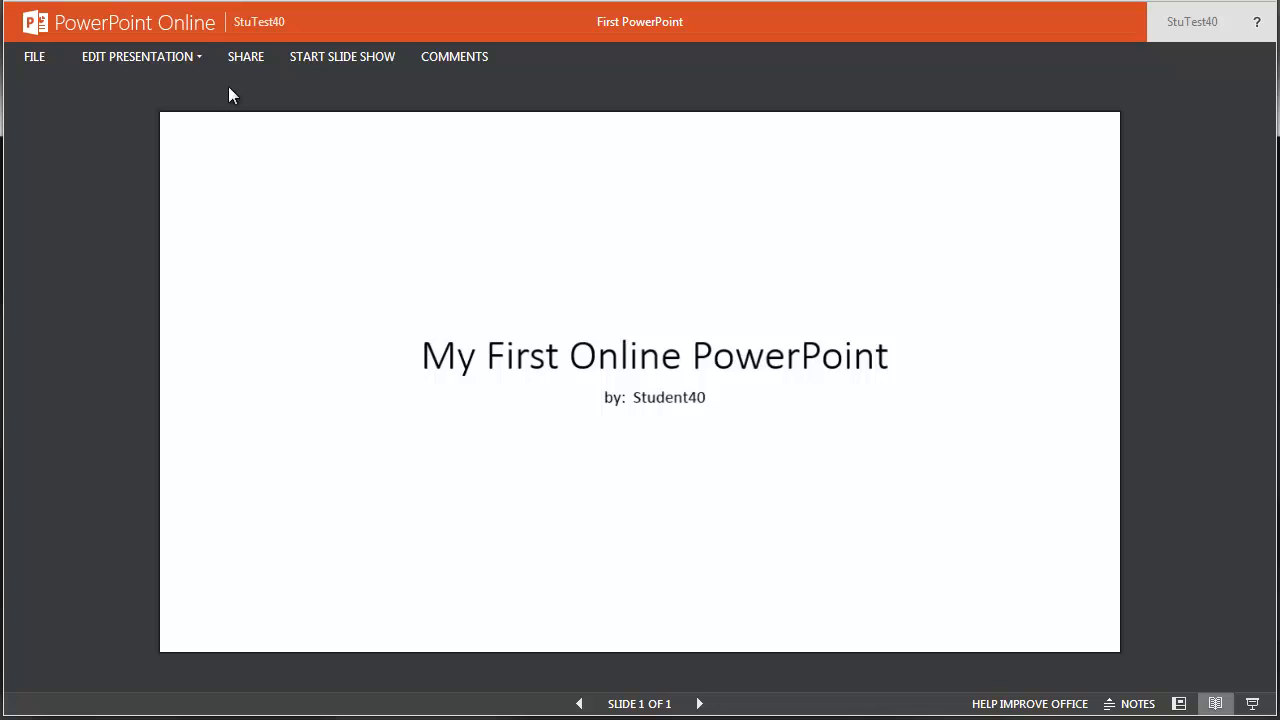
Open 'First PowerPoint' for editing in PowerPoint Online
left_click(138, 56)
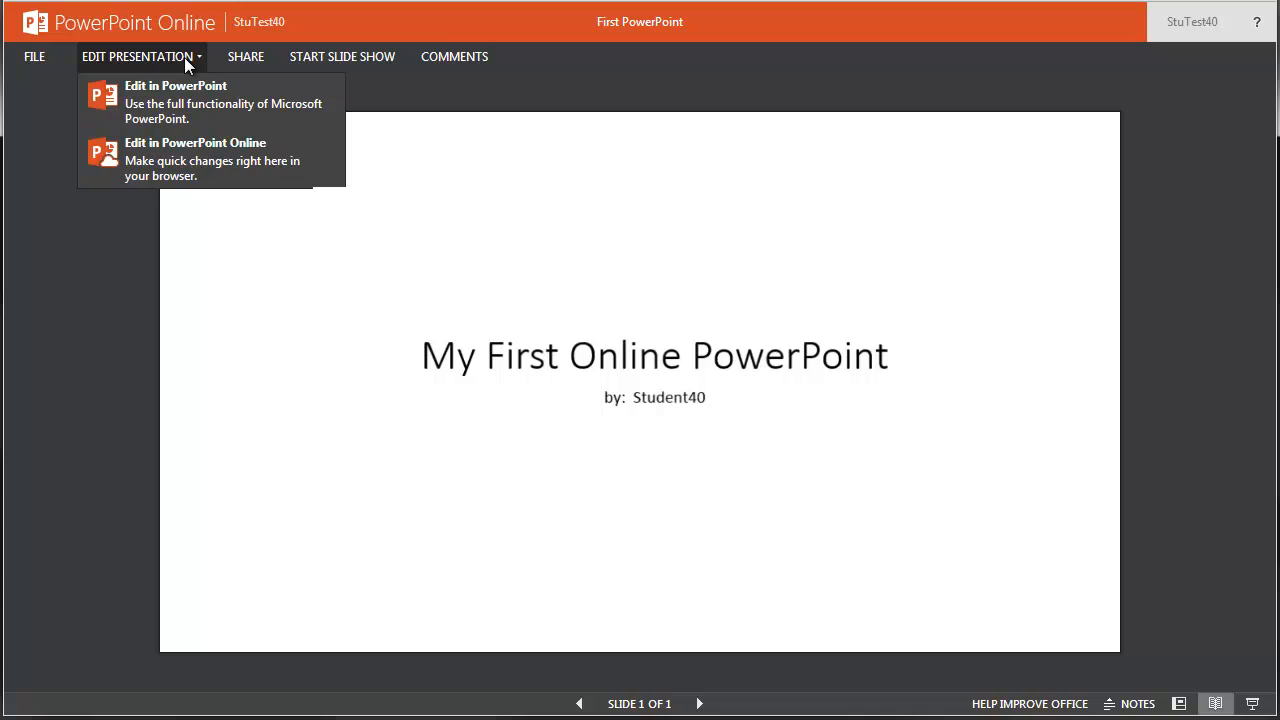
mouse_move(193, 67)
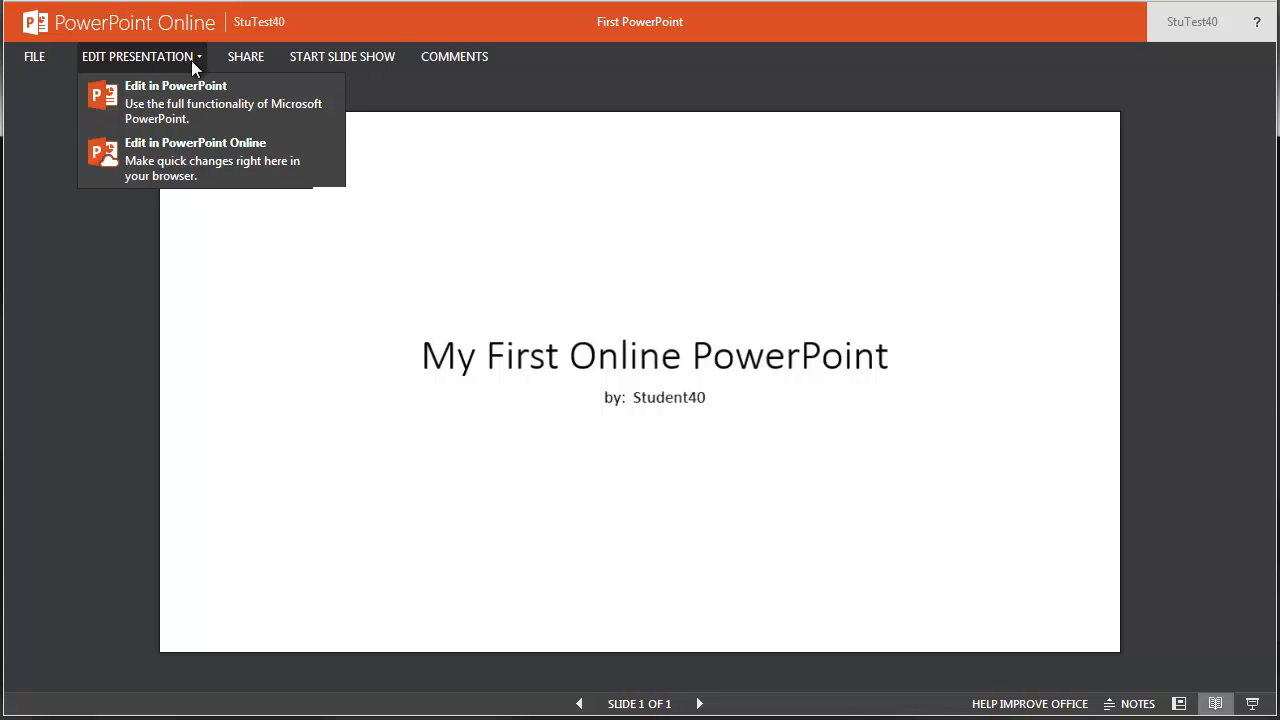
left_click(195, 142)
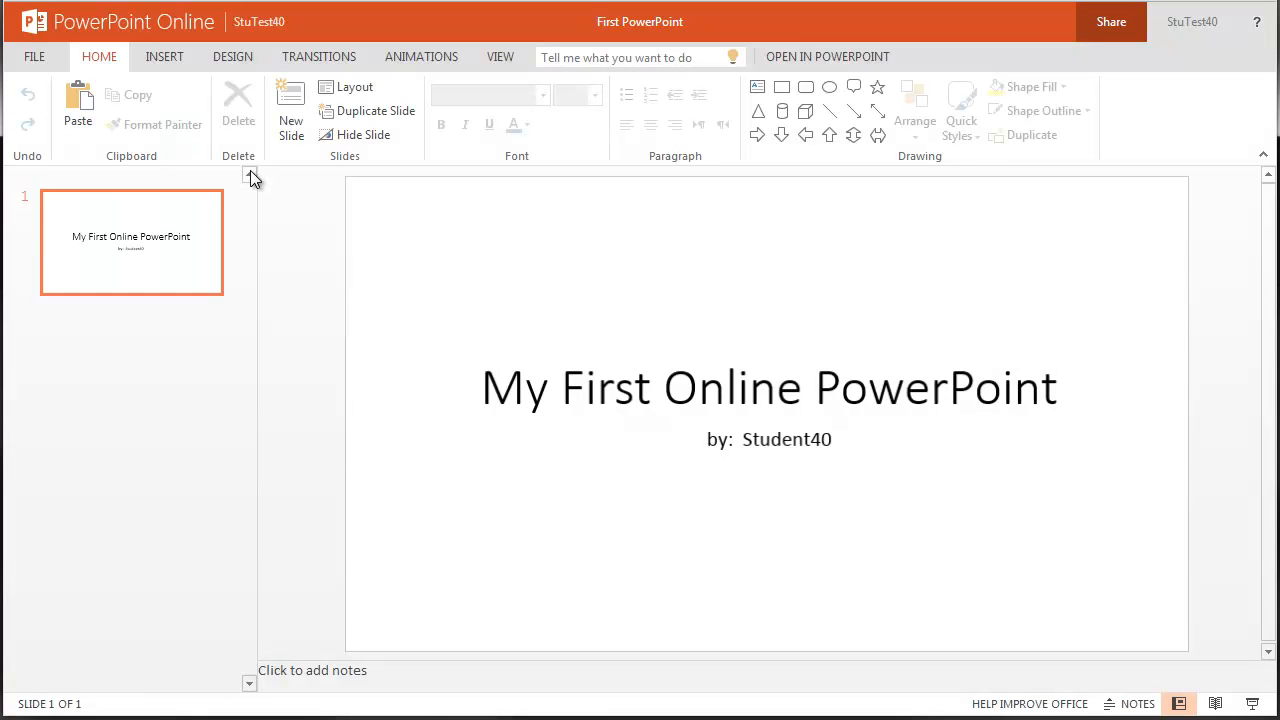